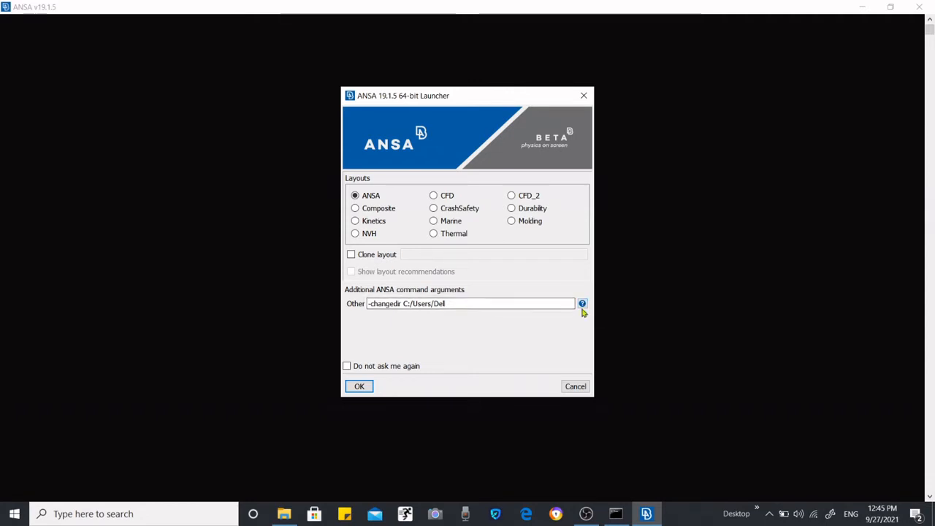
Step: Bring up the command options help and locate the performance_mode 3 description line
left_click(582, 302)
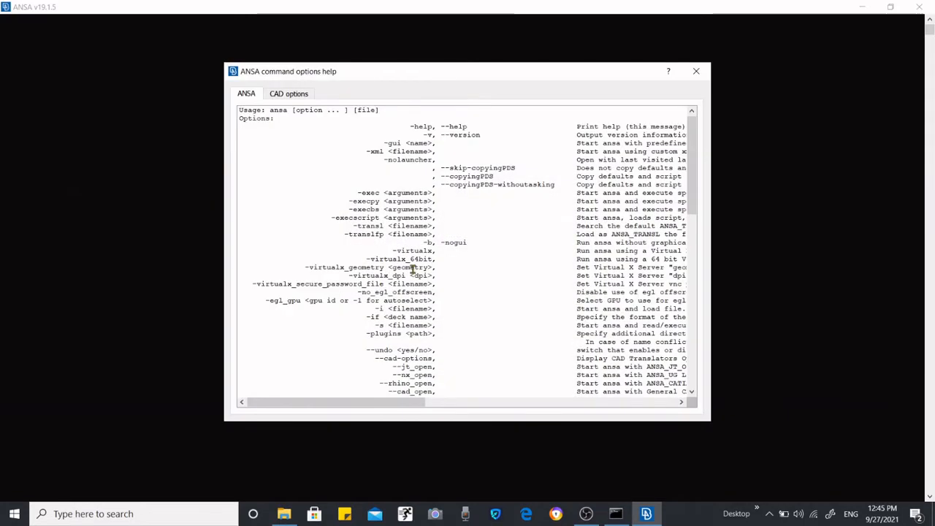
scroll("down", 3)
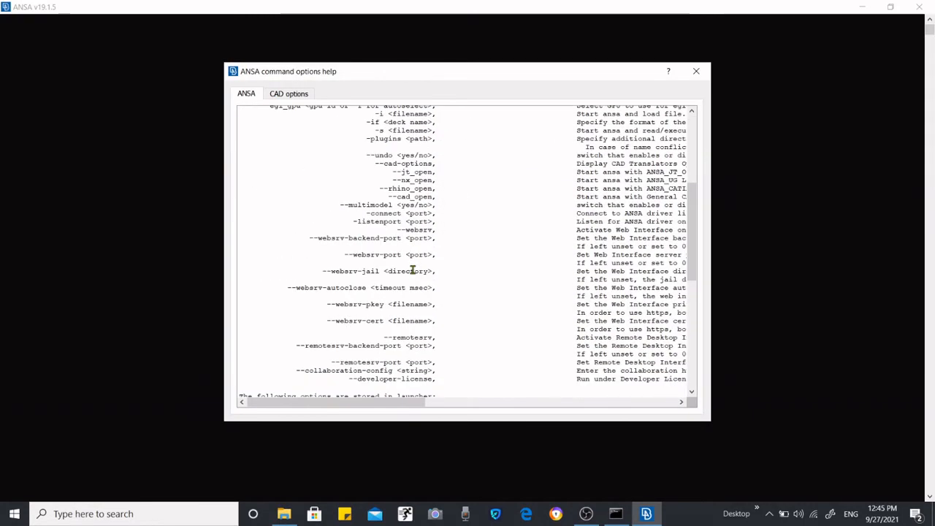
scroll("down", 3)
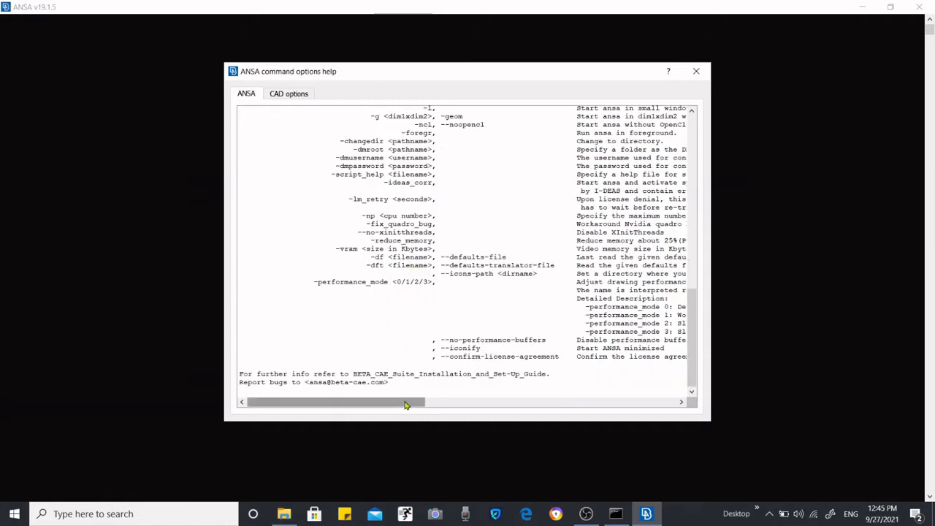
left_click_drag(406, 402, 460, 401)
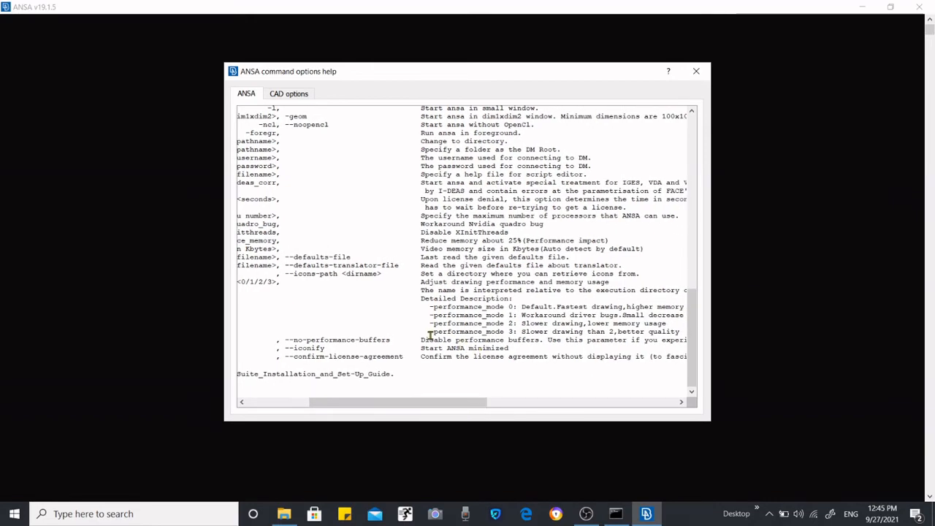
double_click(465, 330)
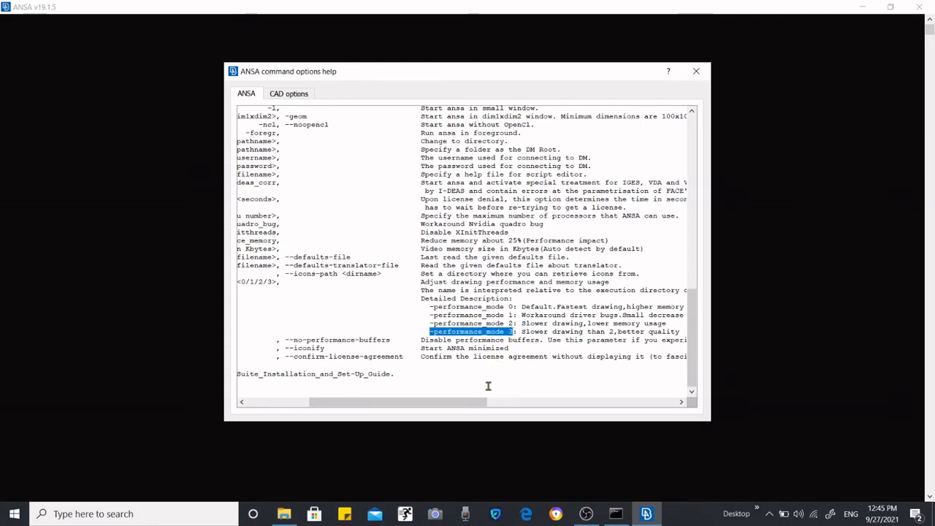
Step: Pan across the entry and mark the -performance_mode option name with its four drawing modes
scroll("right", 3)
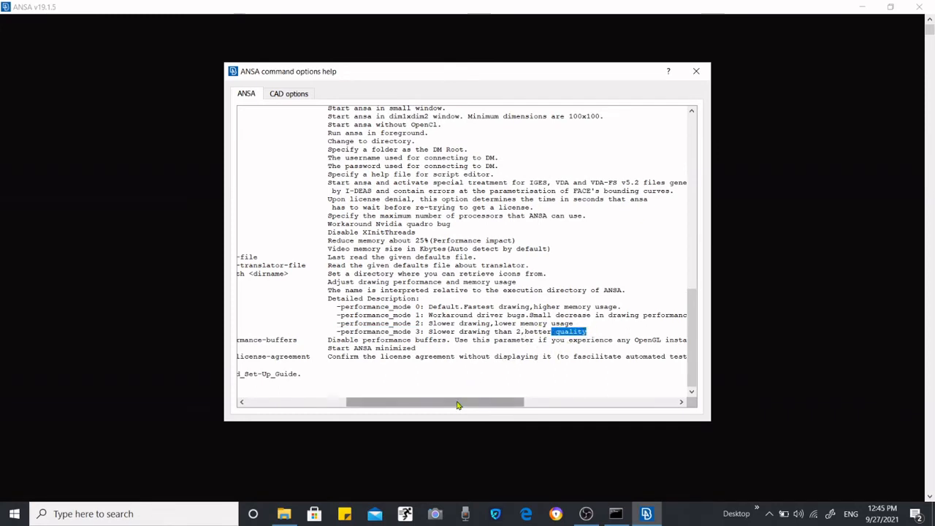
left_click_drag(456, 402, 397, 401)
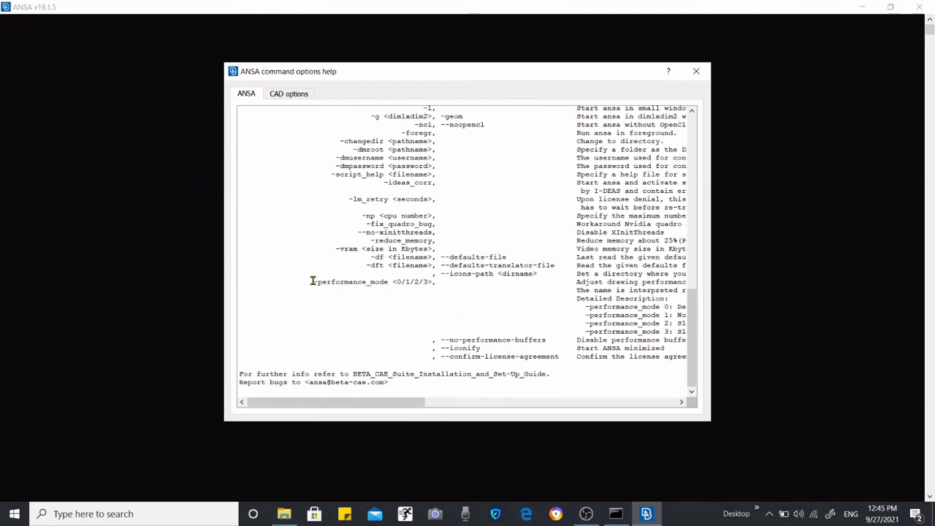
double_click(351, 281)
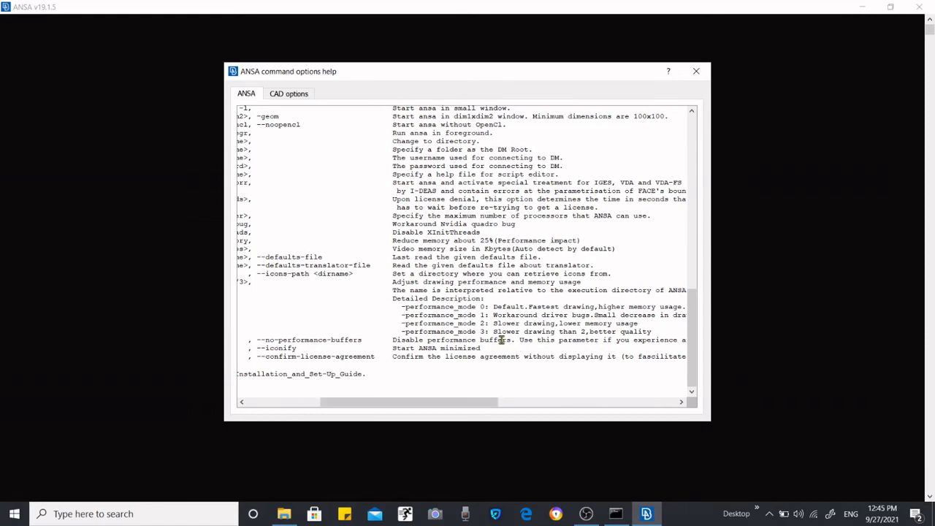
mouse_move(629, 323)
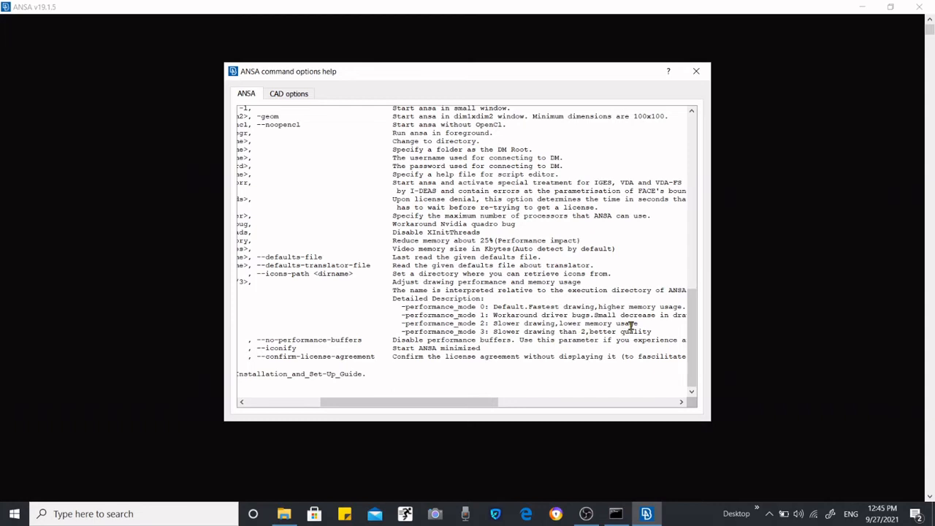
mouse_move(616, 323)
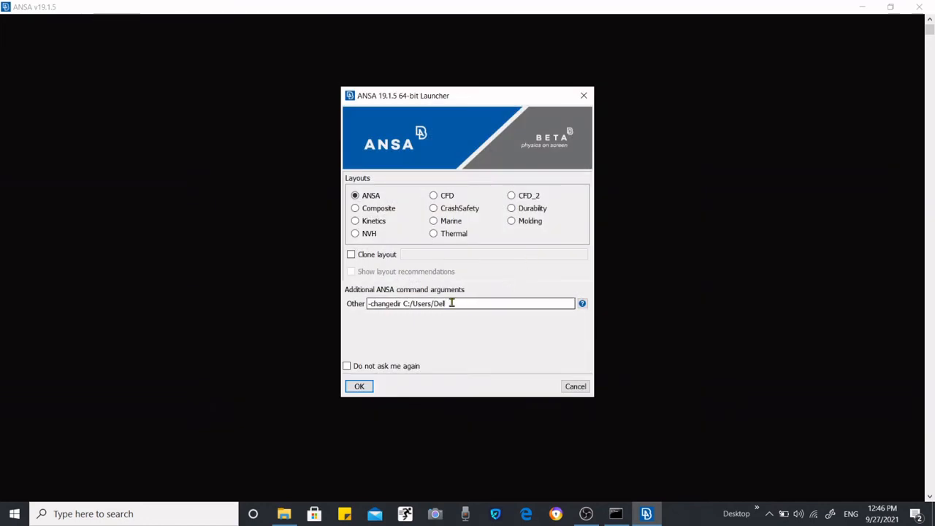
Step: Set the Other launch argument to -performance_mode 3 and start ANSA from the launcher
type("-performance_mode")
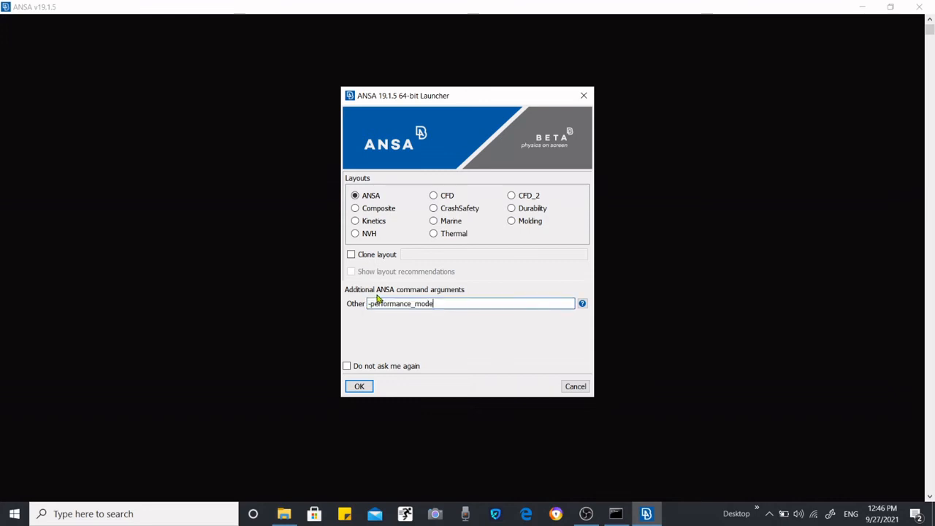
type("3")
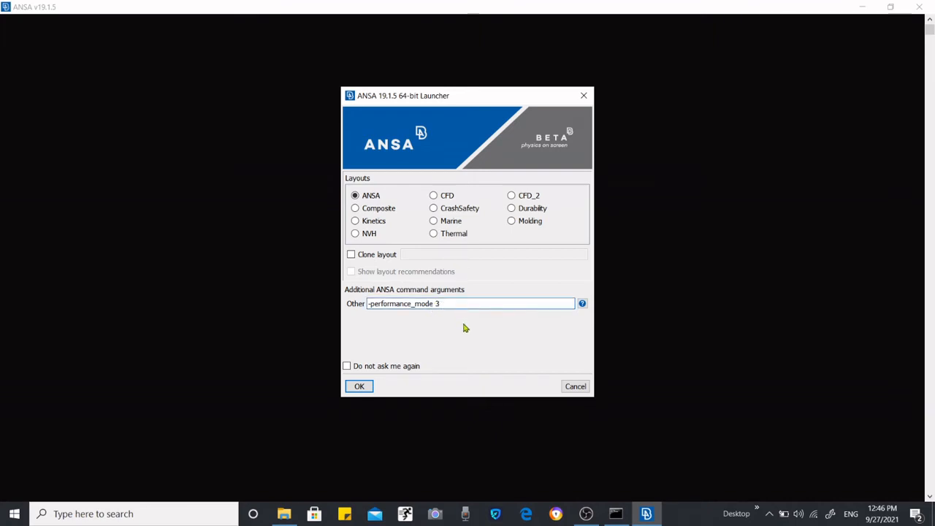
mouse_move(455, 318)
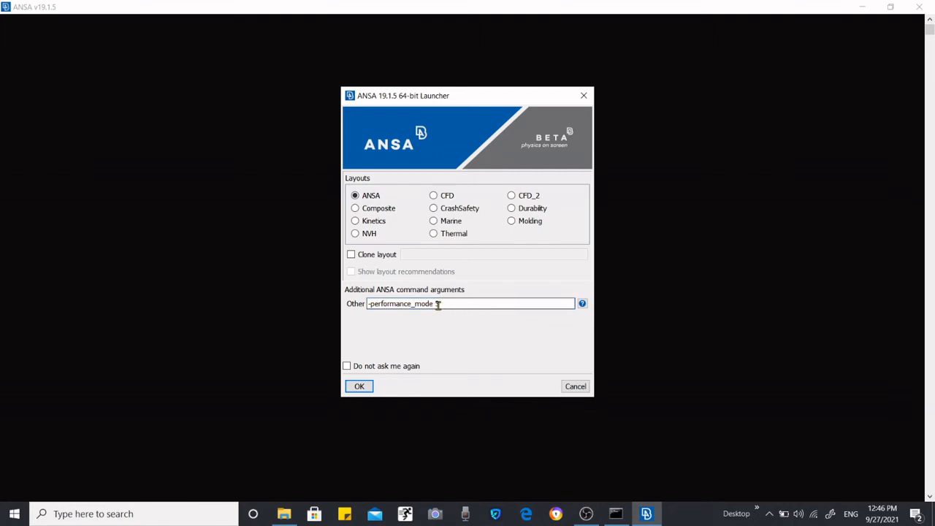
type("3")
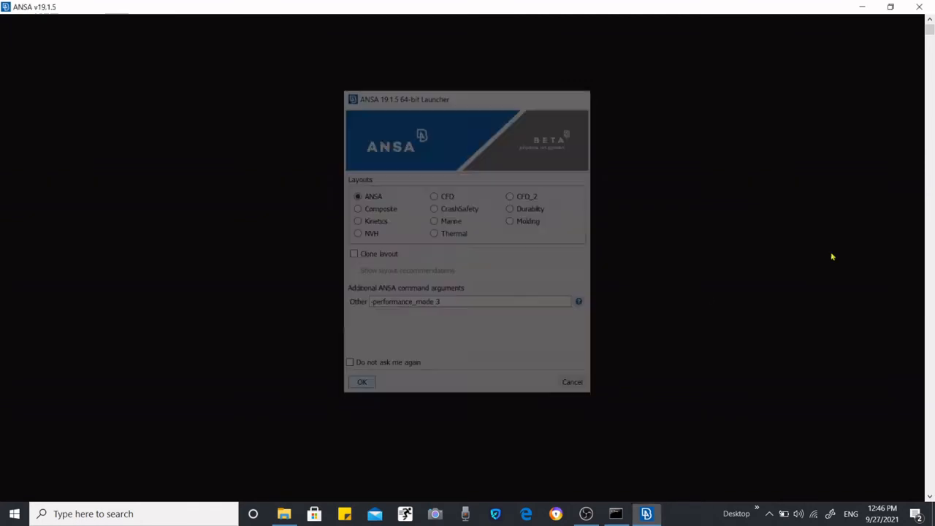
left_click(362, 382)
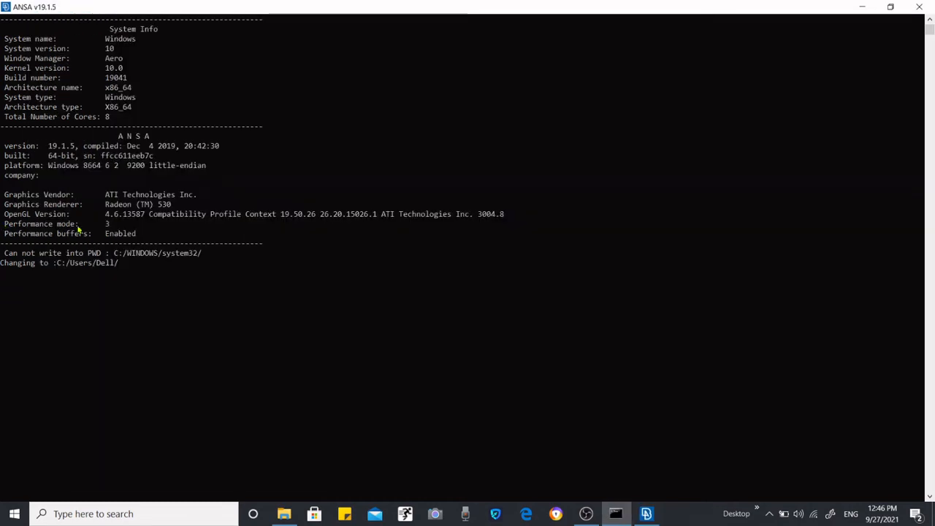
mouse_move(118, 234)
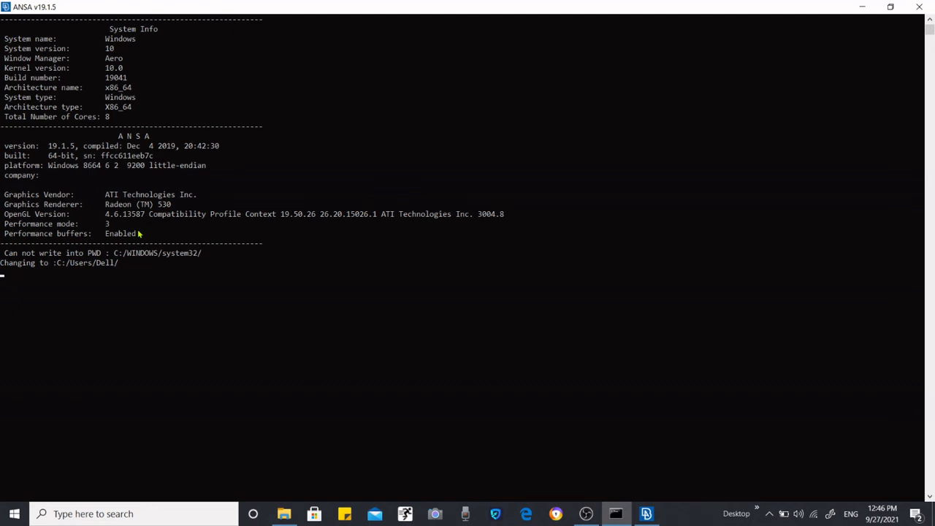
mouse_move(193, 225)
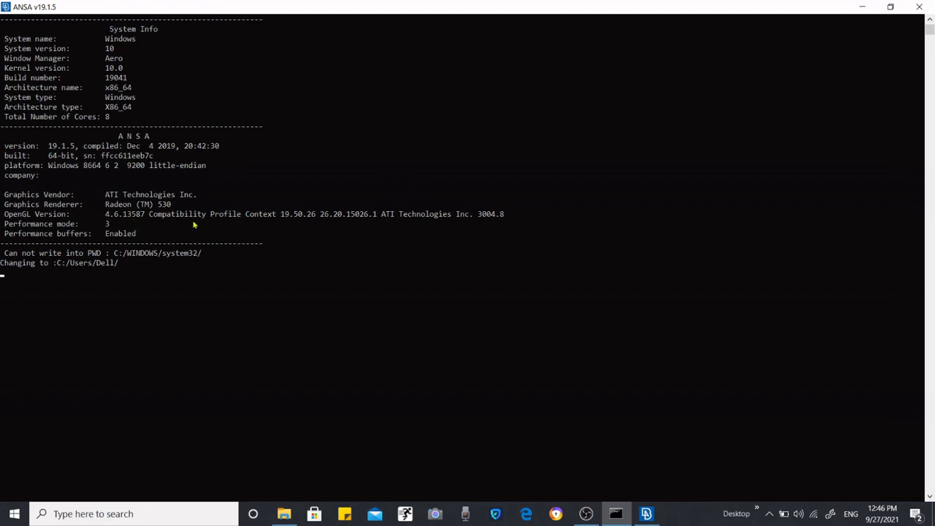
mouse_move(662, 506)
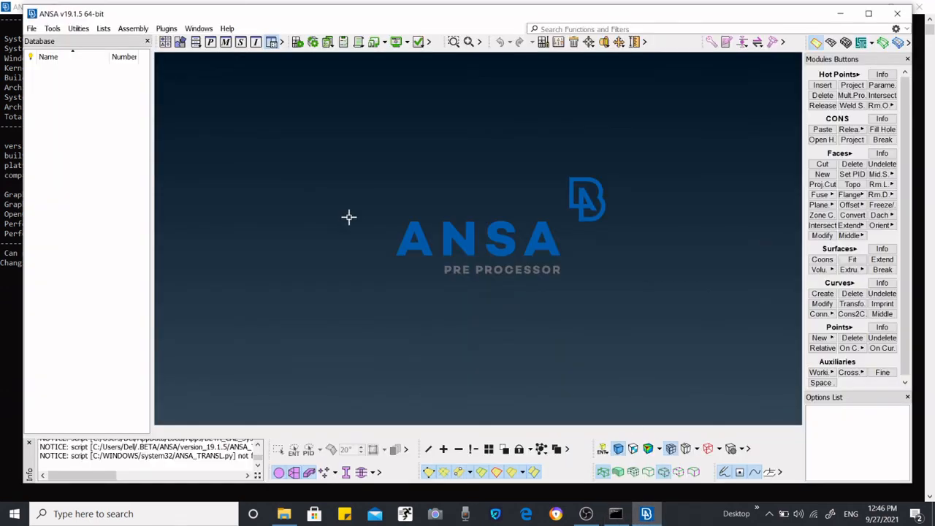
mouse_move(592, 202)
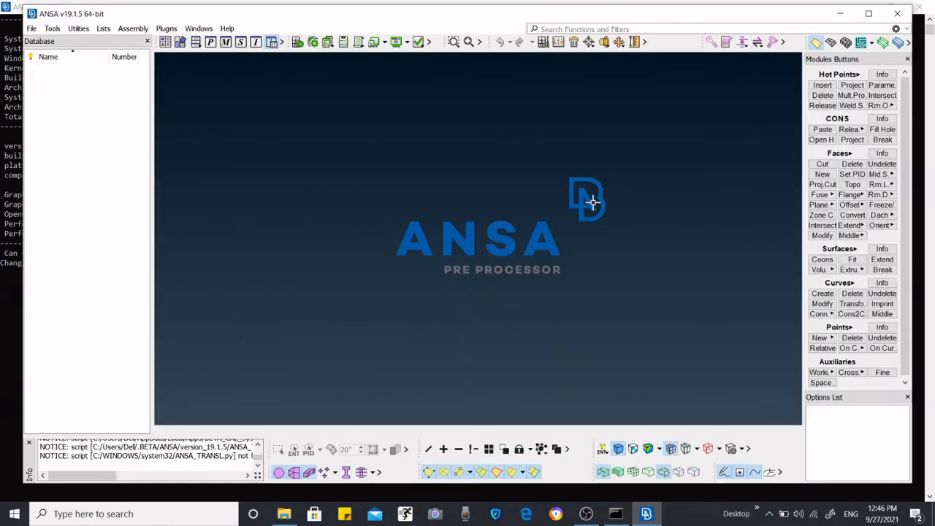